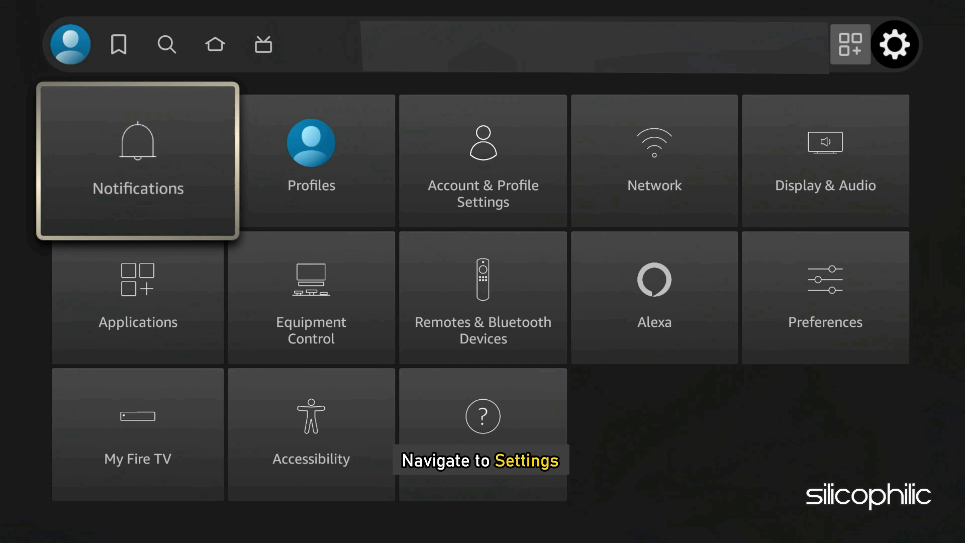
Select the Applications tile to reveal Silk Browser, Appstore, Automatic Offload and Manage Installed Applications.
{"action": "left_click", "coordinate": [137, 298]}
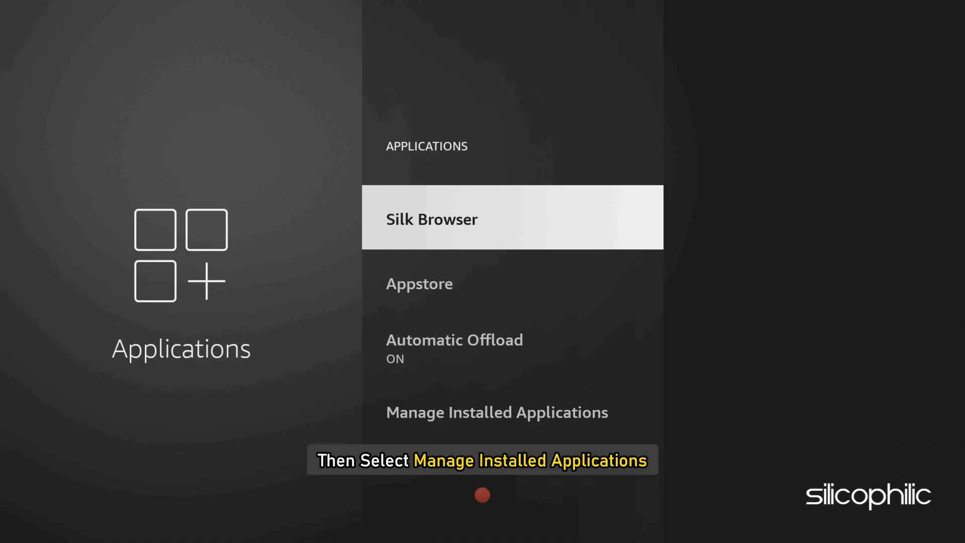